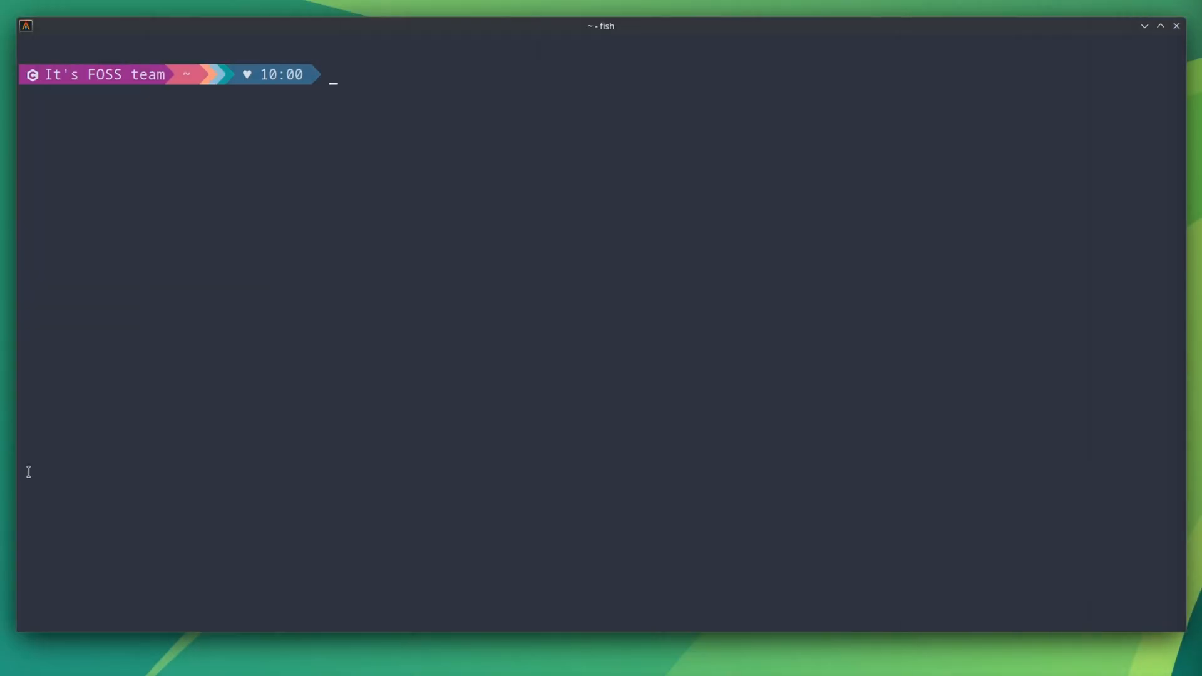
Step: Play the sl steam locomotive animation with the -G option
{"action": "type", "text": "sl -d"}
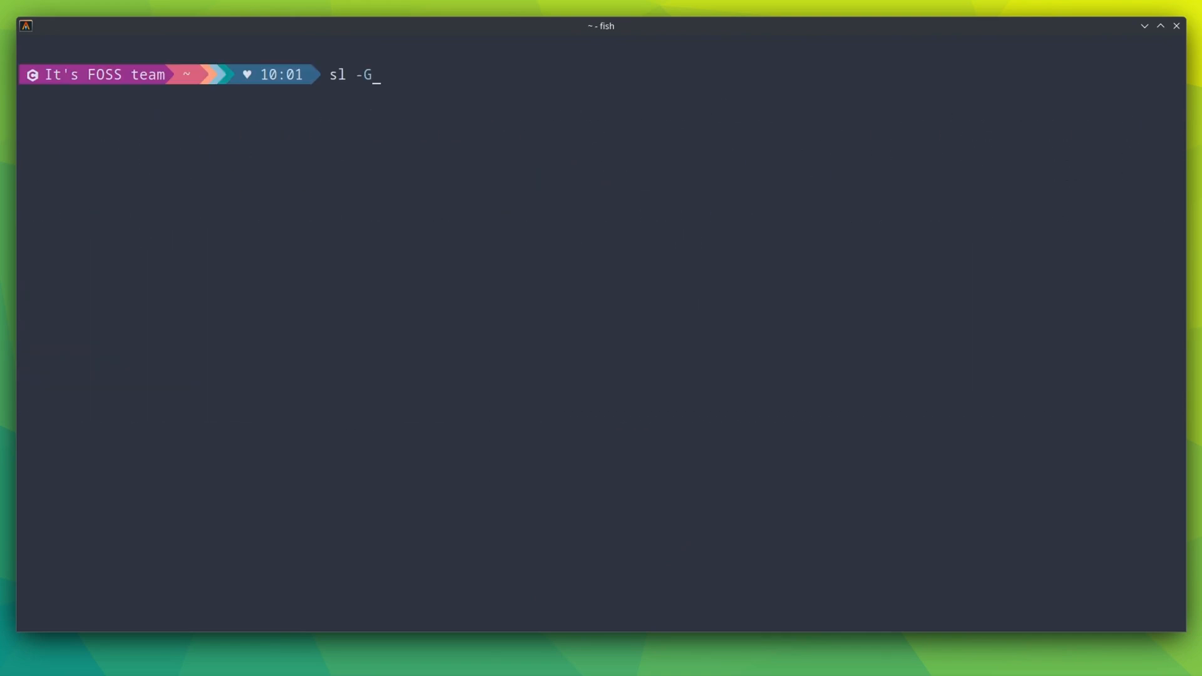
{"action": "key", "text": "Return"}
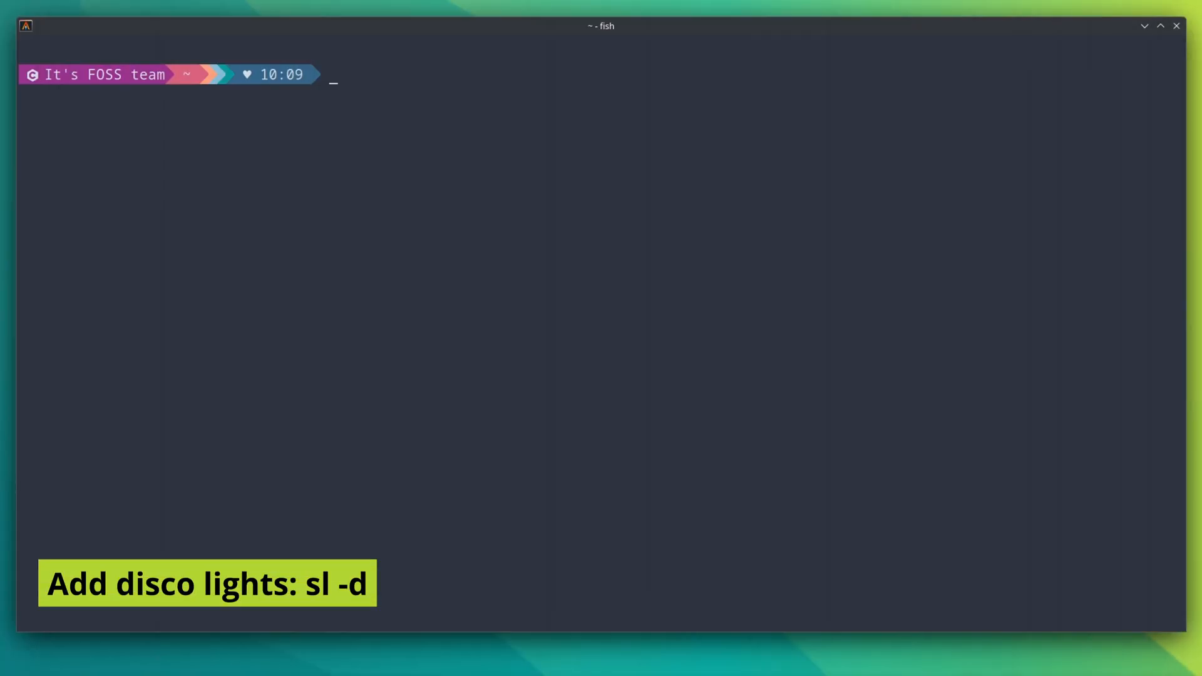
Step: Start the disco-lights sl -d animation with alternating colours
{"action": "type", "text": "sl -"}
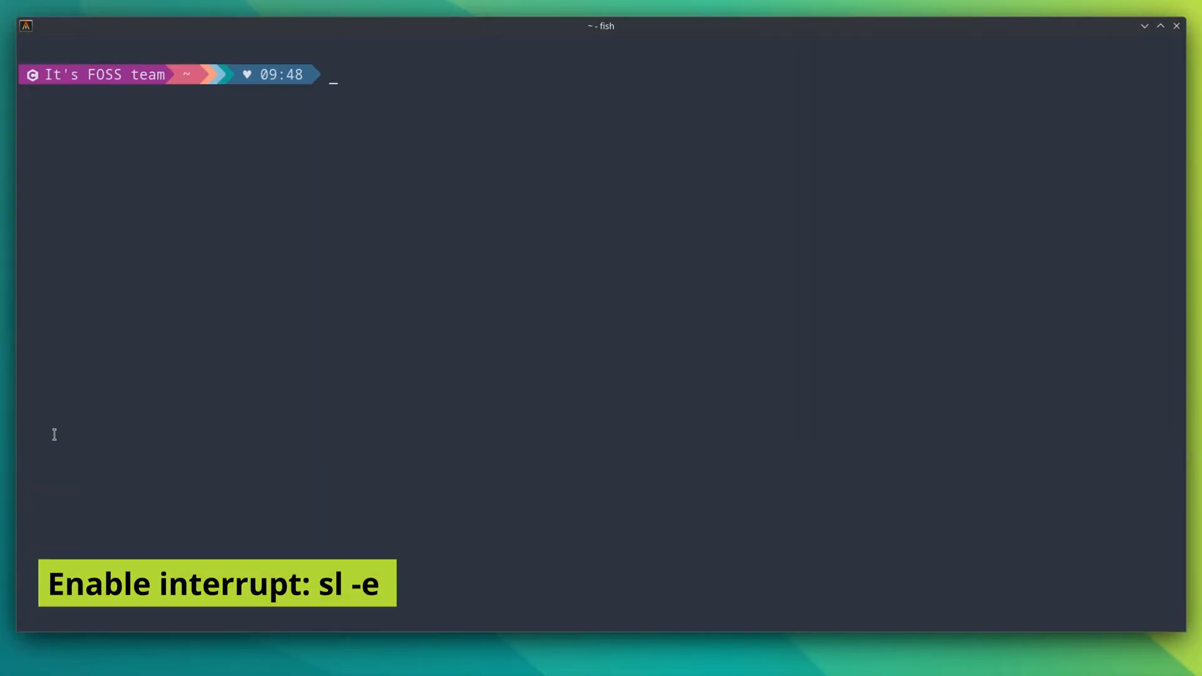
{"action": "mouse_move", "coordinate": [3, 439]}
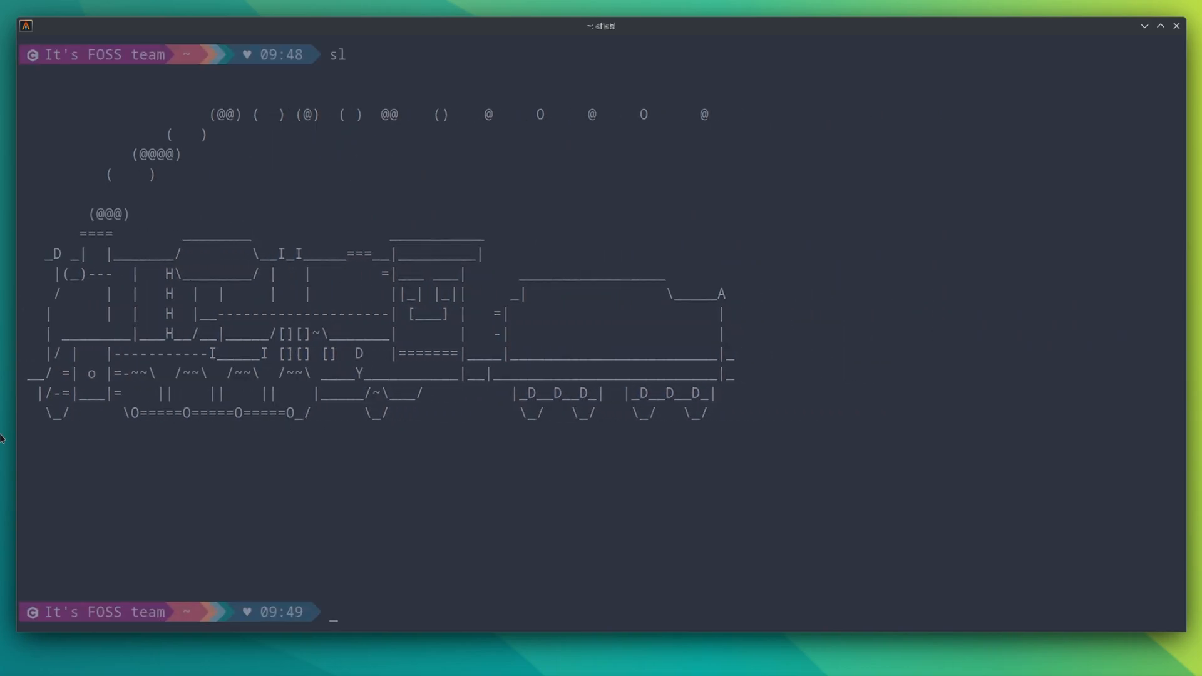
Step: Clear the terminal and run sl with the -e option to allow interrupting
{"action": "type", "text": "clear"}
{"action": "type", "text": "sl"}
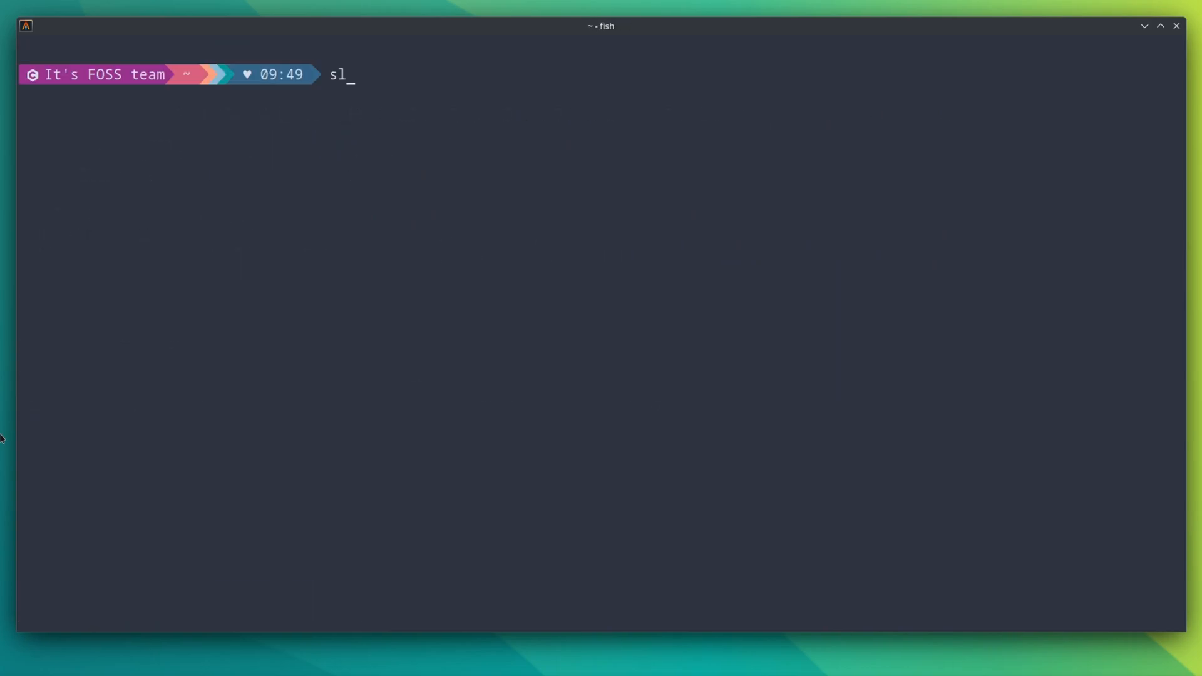
{"action": "type", "text": "-e"}
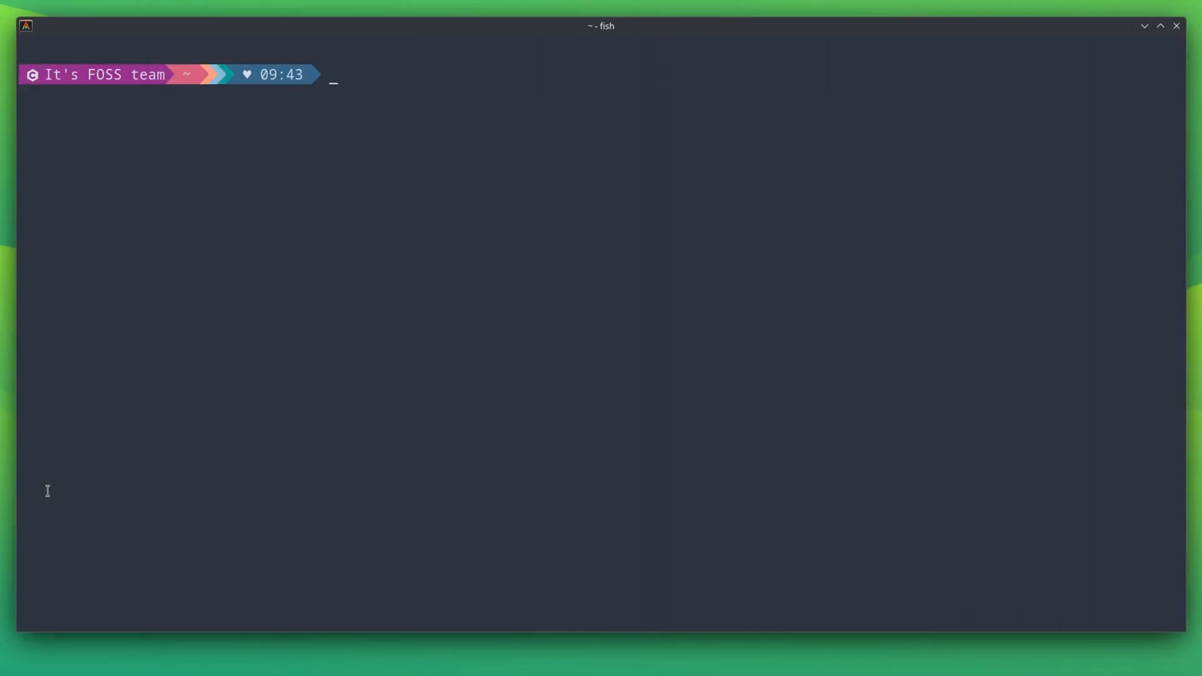
Step: Run the sl -a accident animation, then begin typing a piped sl command
{"action": "type", "text": "sl -a"}
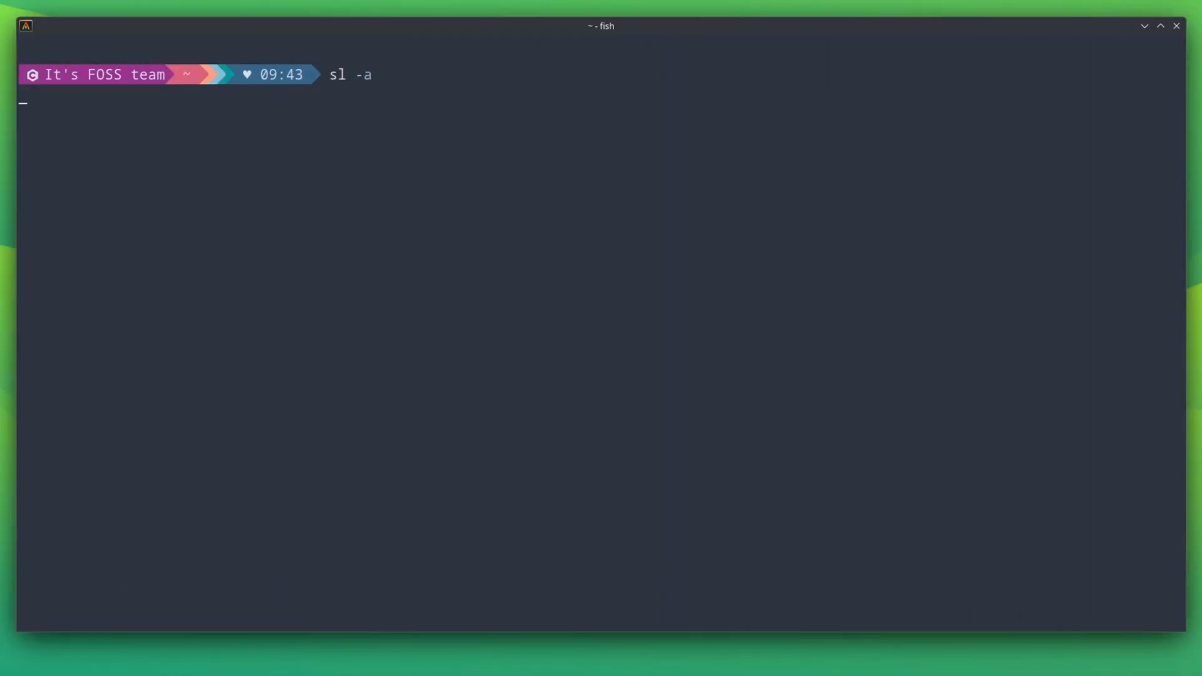
{"action": "key", "text": "Return"}
{"action": "type", "text": "s"}
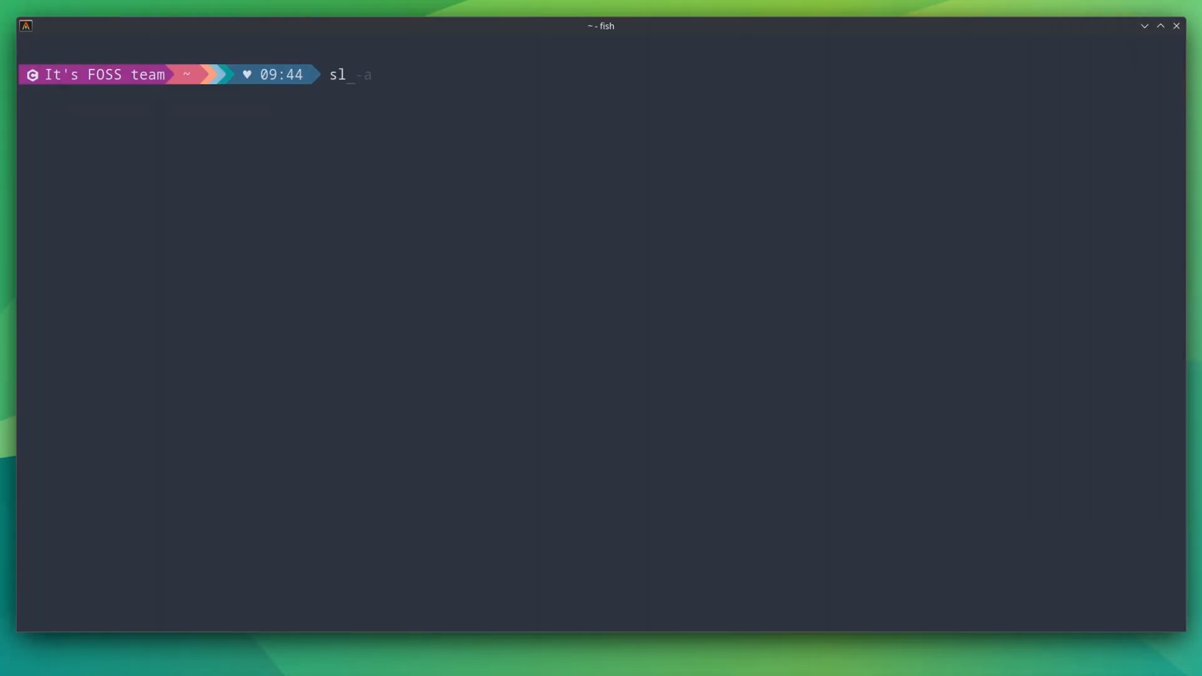
{"action": "type", "text": "l"}
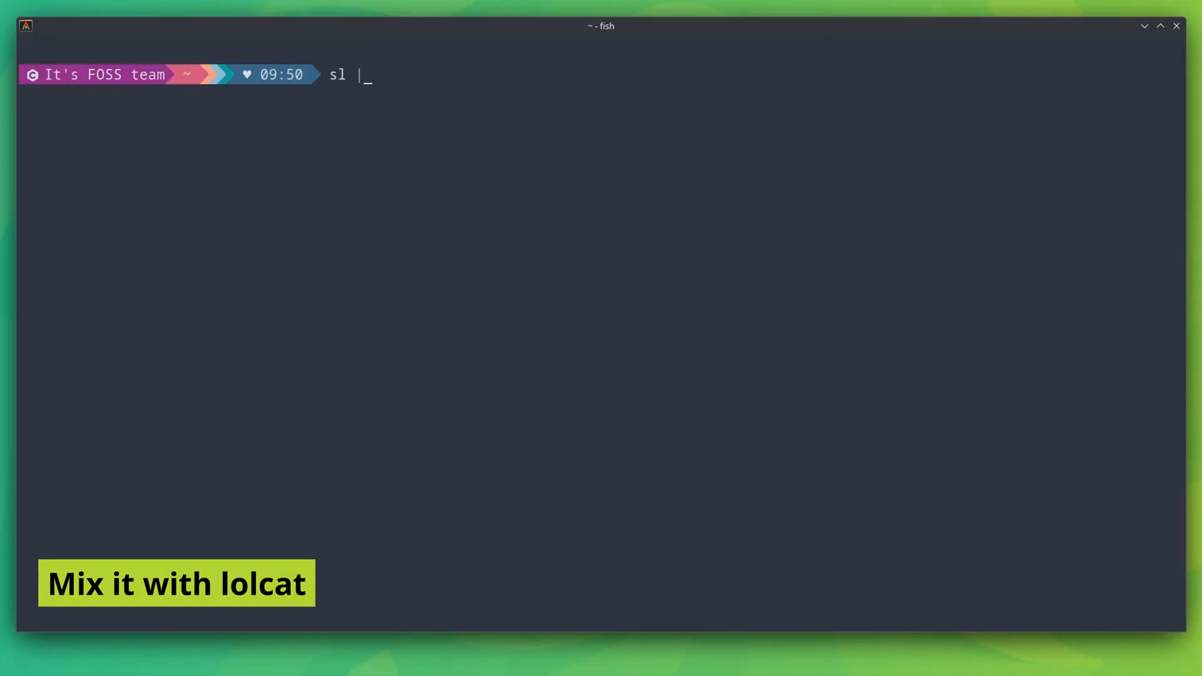
Step: Pipe the sl train through lolcat for a rainbow-coloured animation
{"action": "type", "text": "lolcat"}
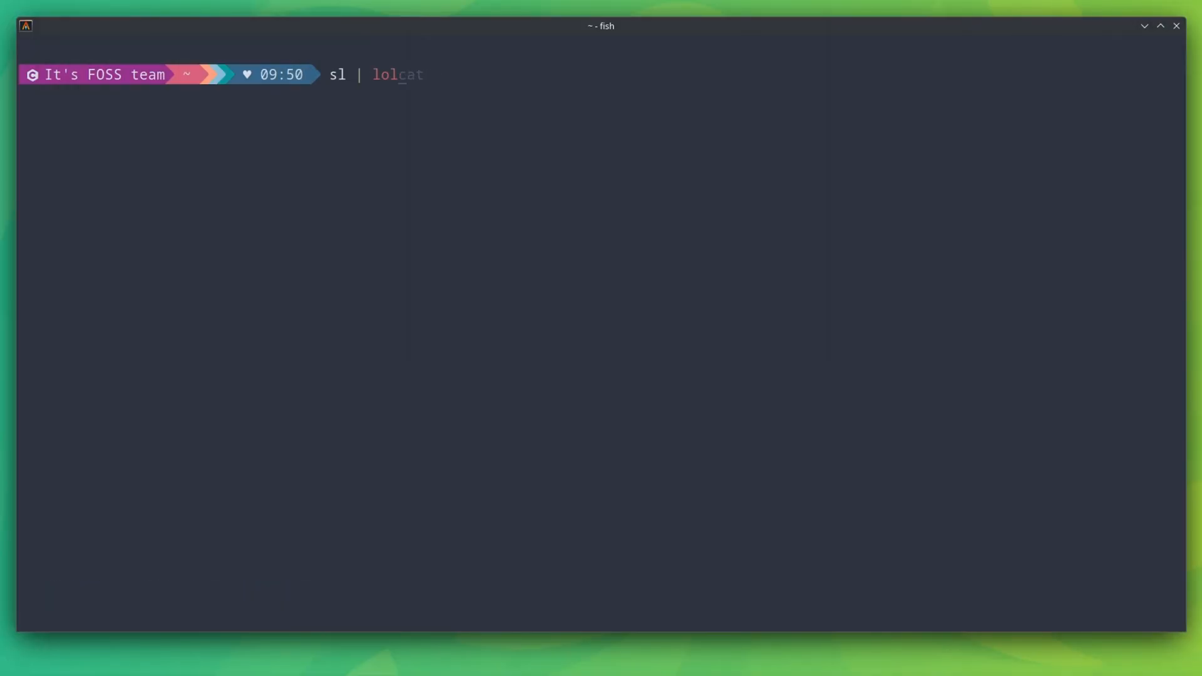
{"action": "key", "text": "Return"}
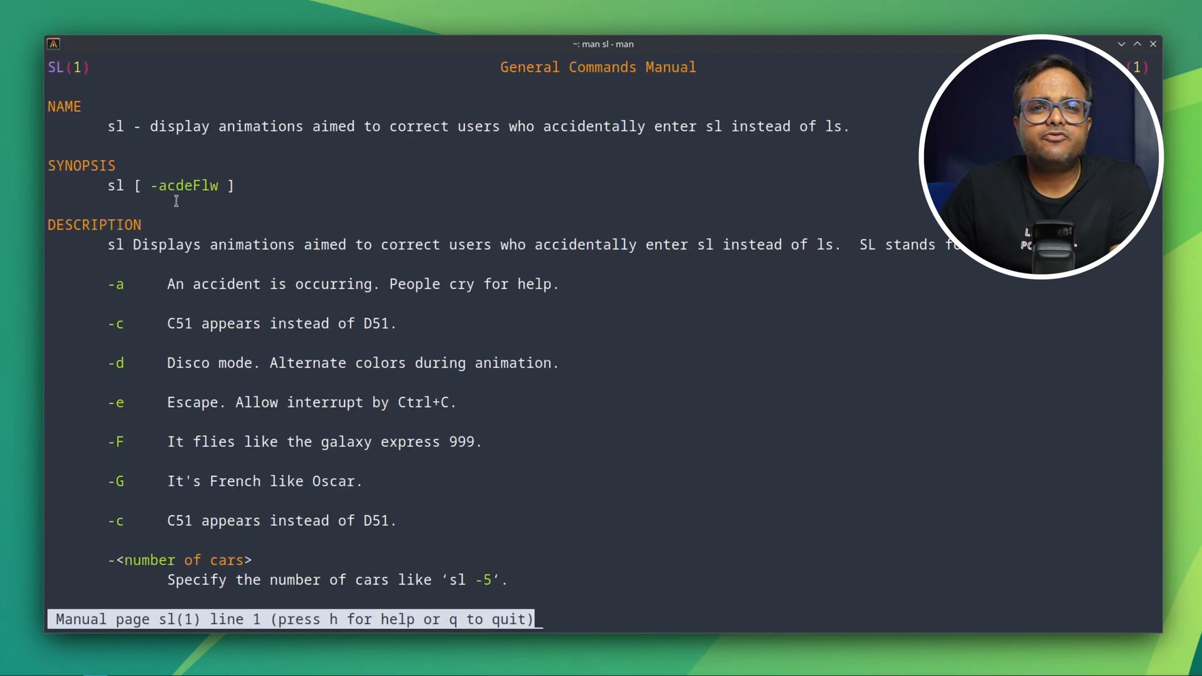
Step: Scroll the sl man page to its end, past the -l, -w and -v options
{"action": "scroll", "scroll_direction": "down", "scroll_amount": 3}
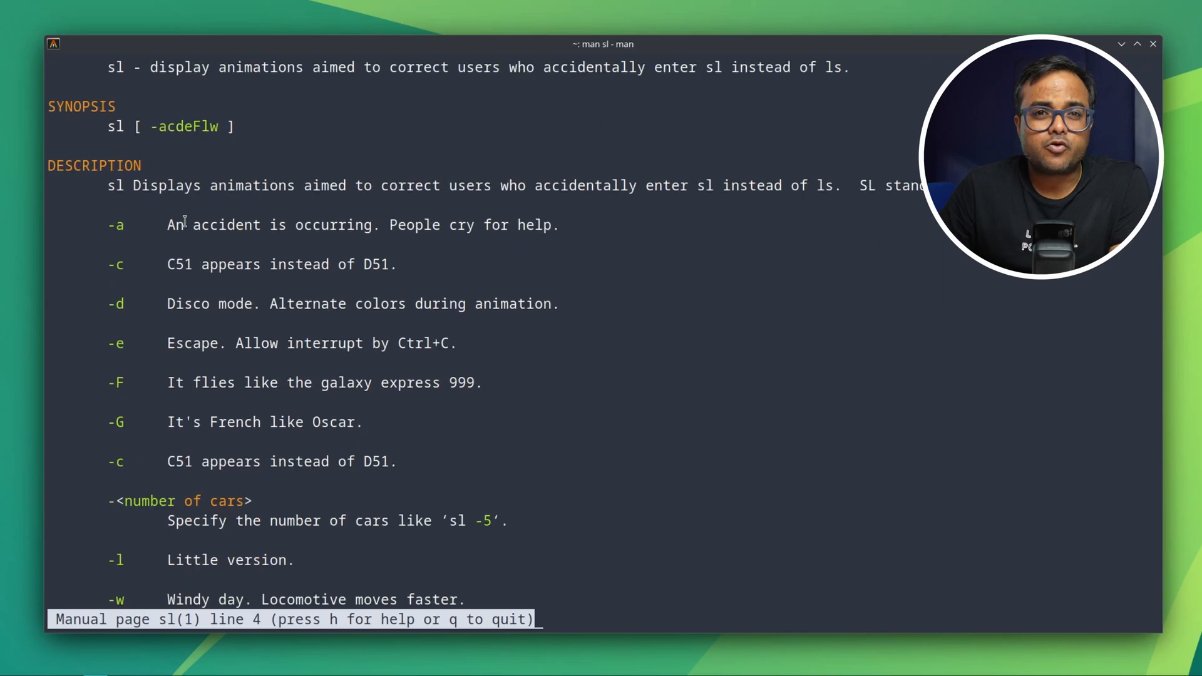
{"action": "scroll", "scroll_direction": "down", "scroll_amount": 3}
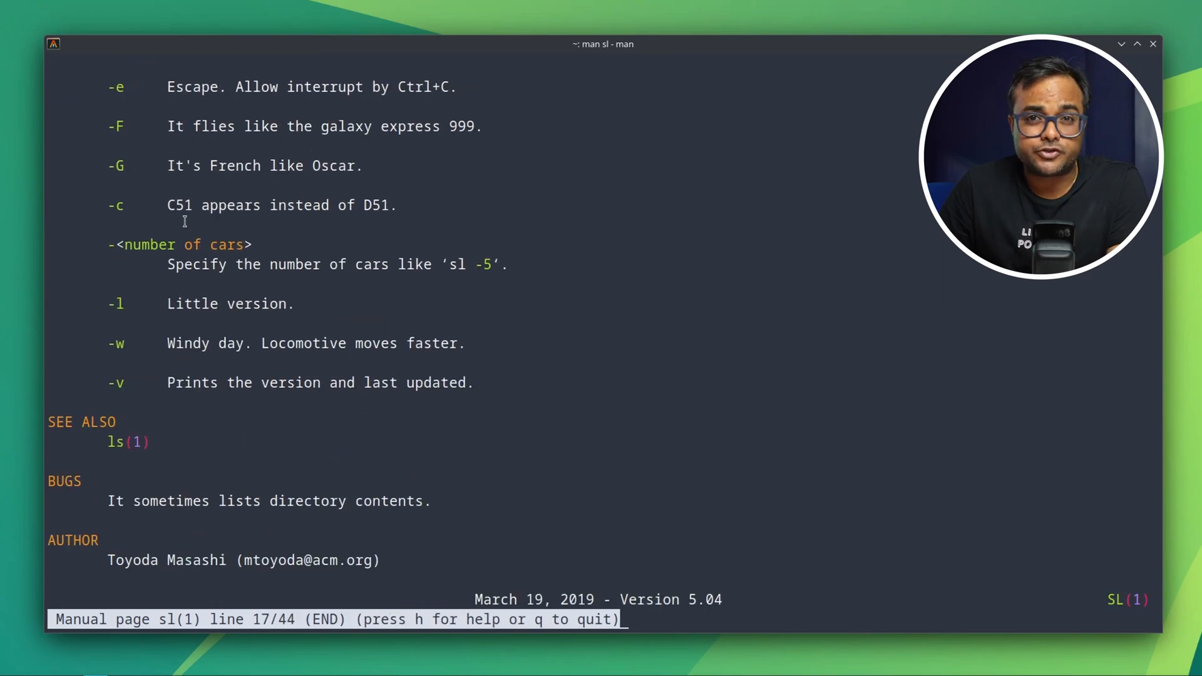
{"action": "mouse_move", "coordinate": [261, 533]}
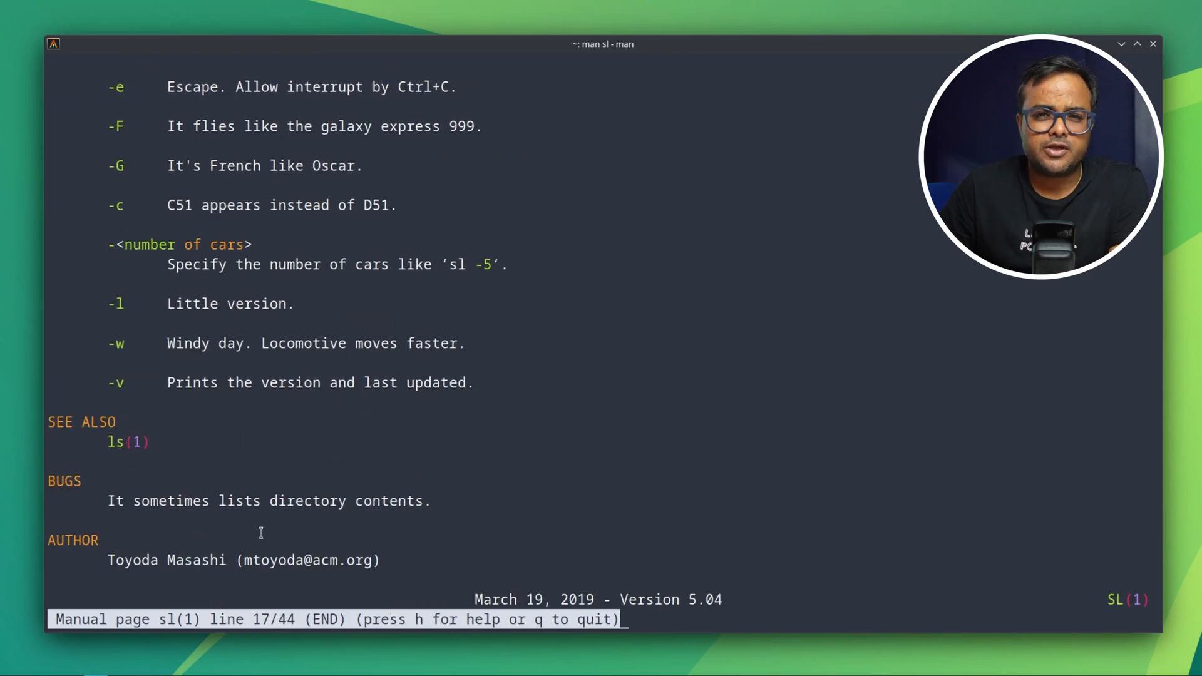